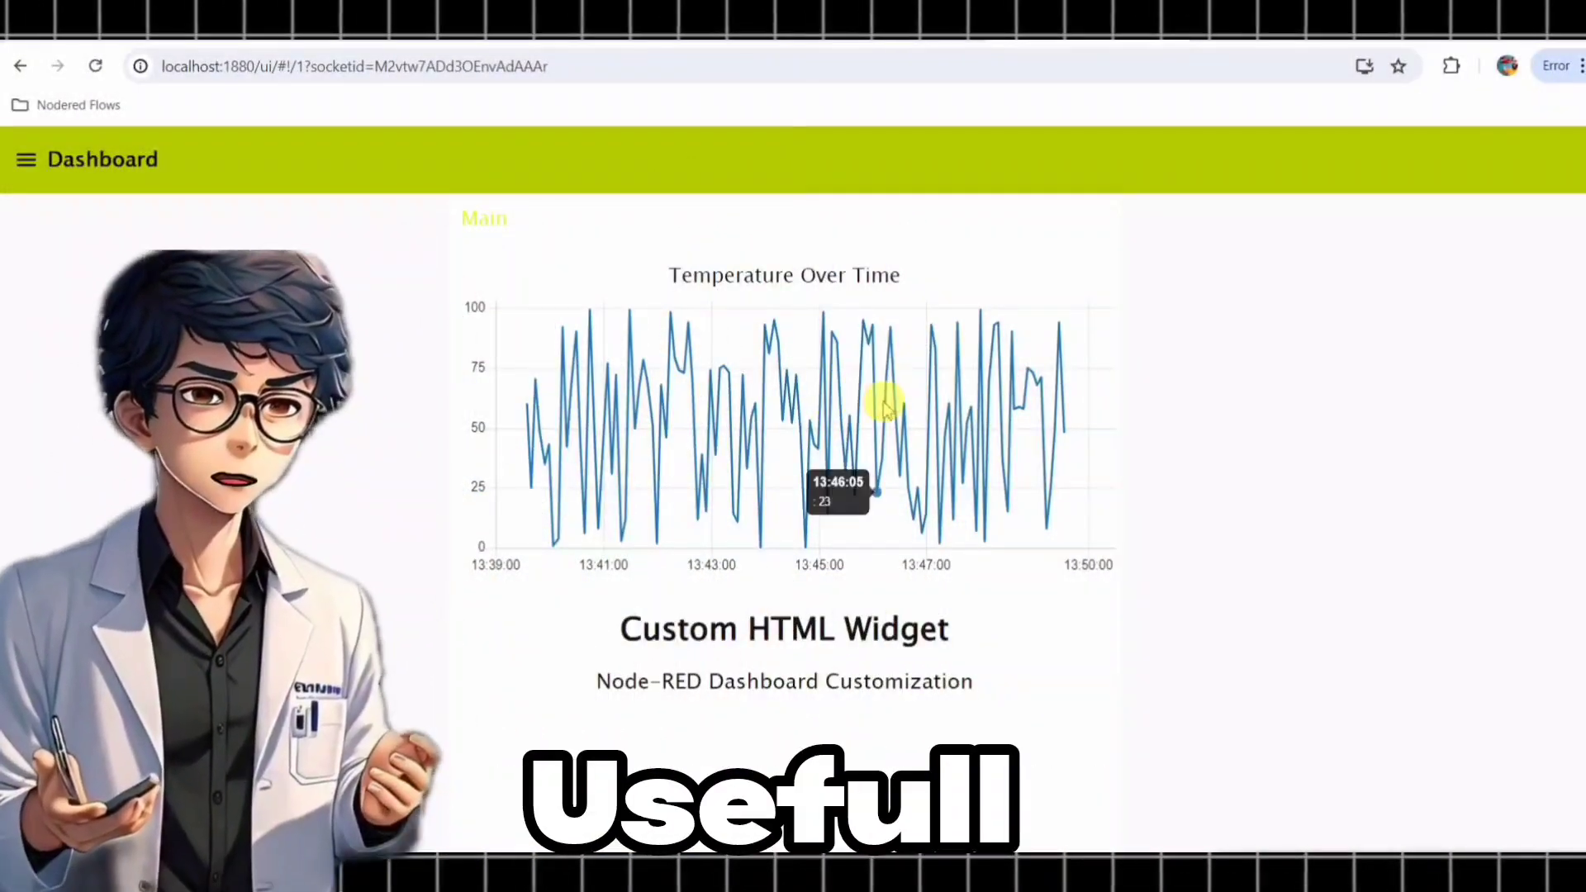
Open the Temperature Gauge node settings and close them again
{"action": "scroll", "scroll_direction": "down", "scroll_amount": 3}
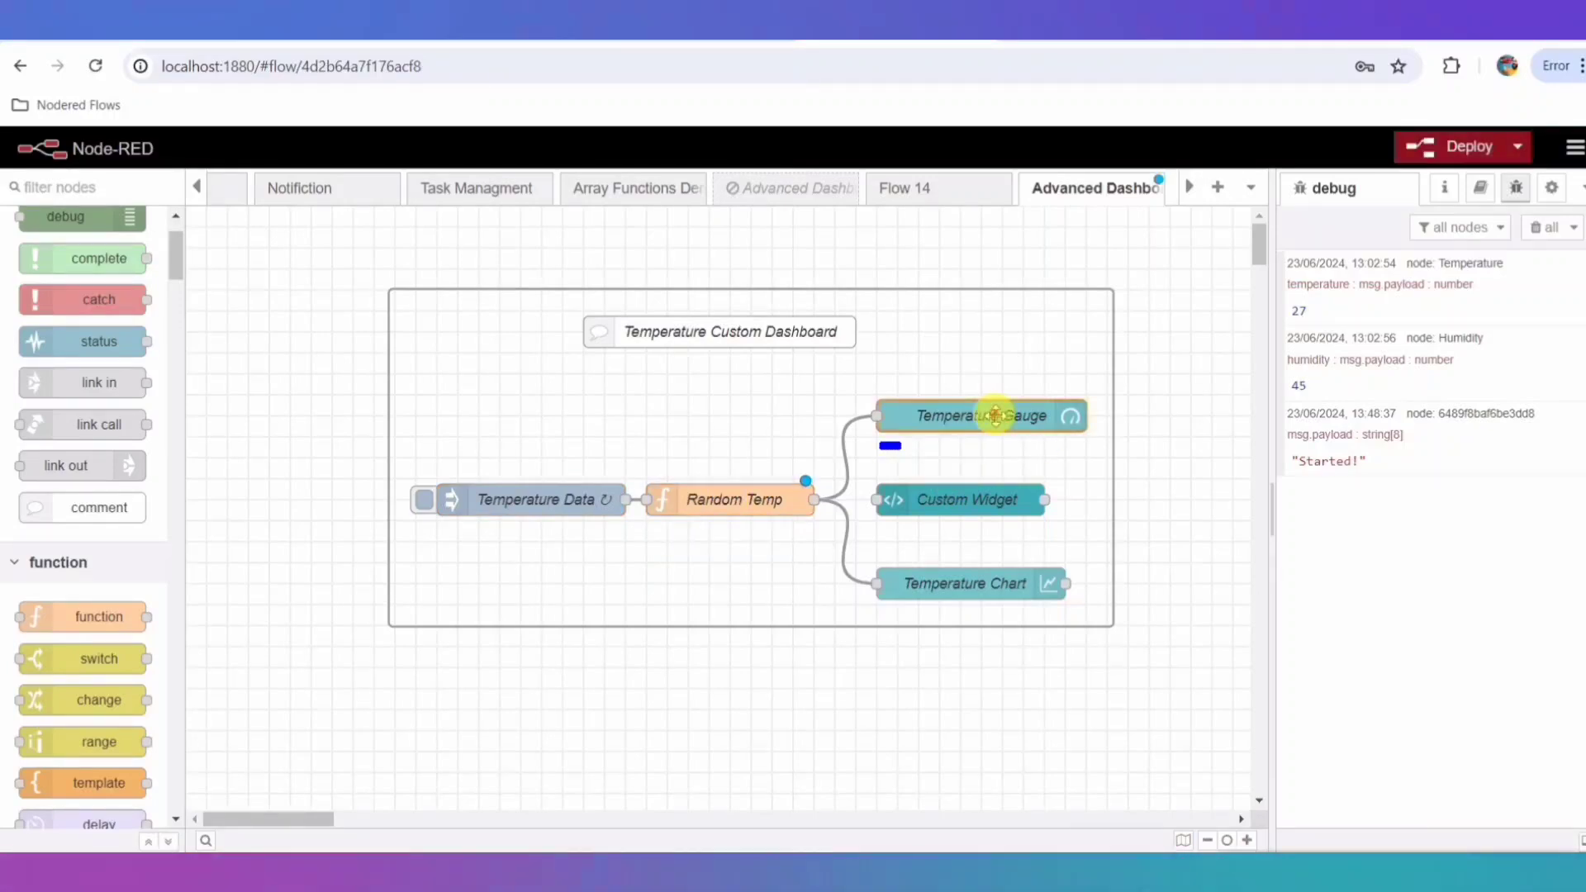
{"action": "double_click", "coordinate": [978, 415]}
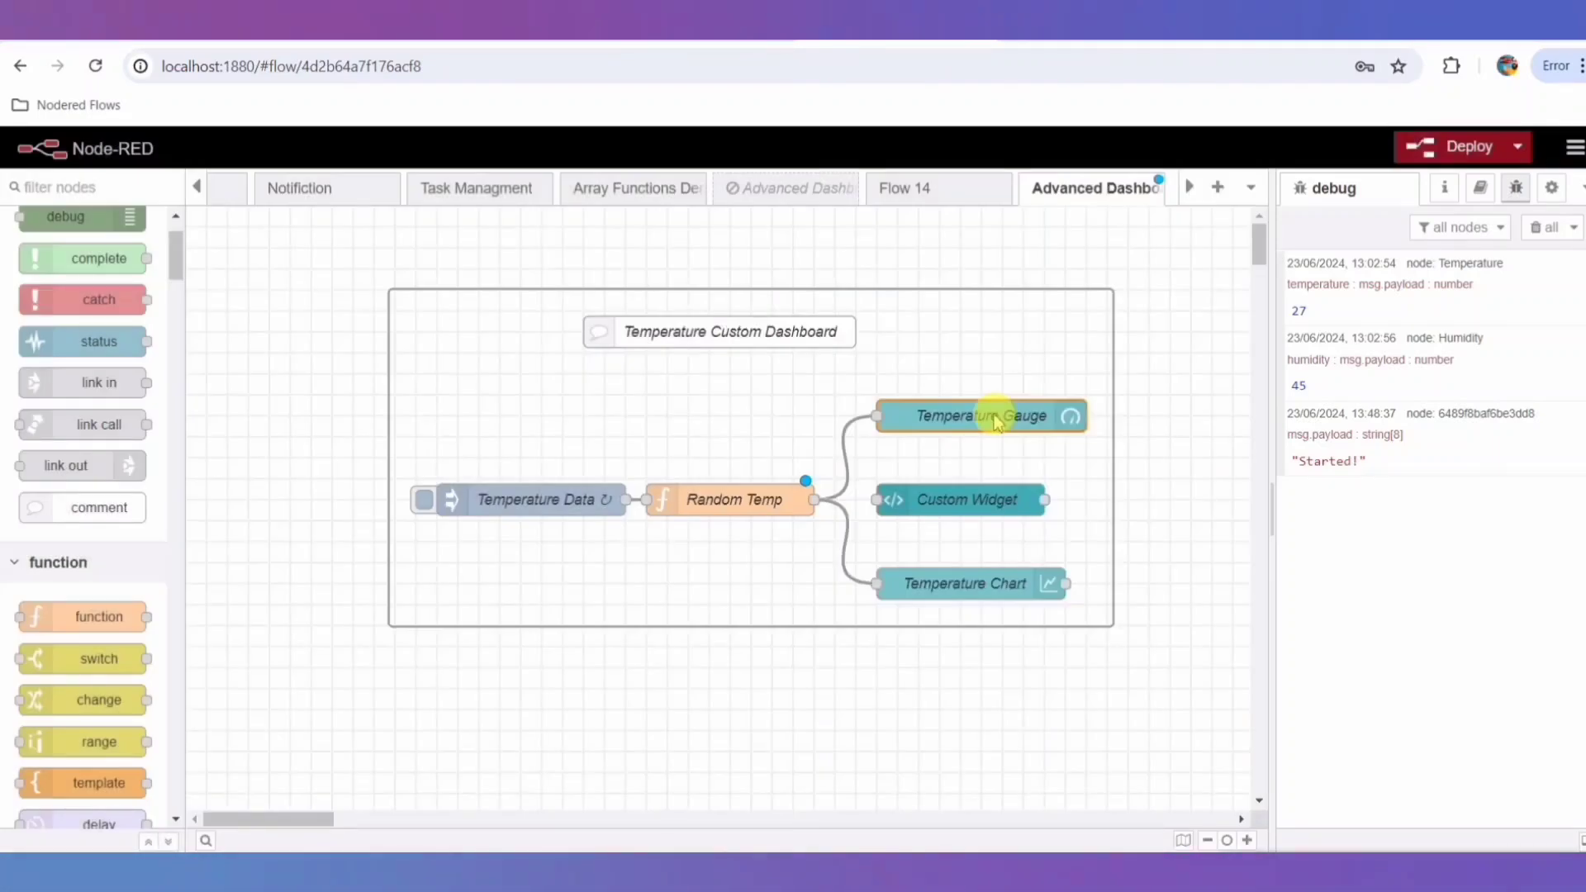
{"action": "double_click", "coordinate": [959, 499]}
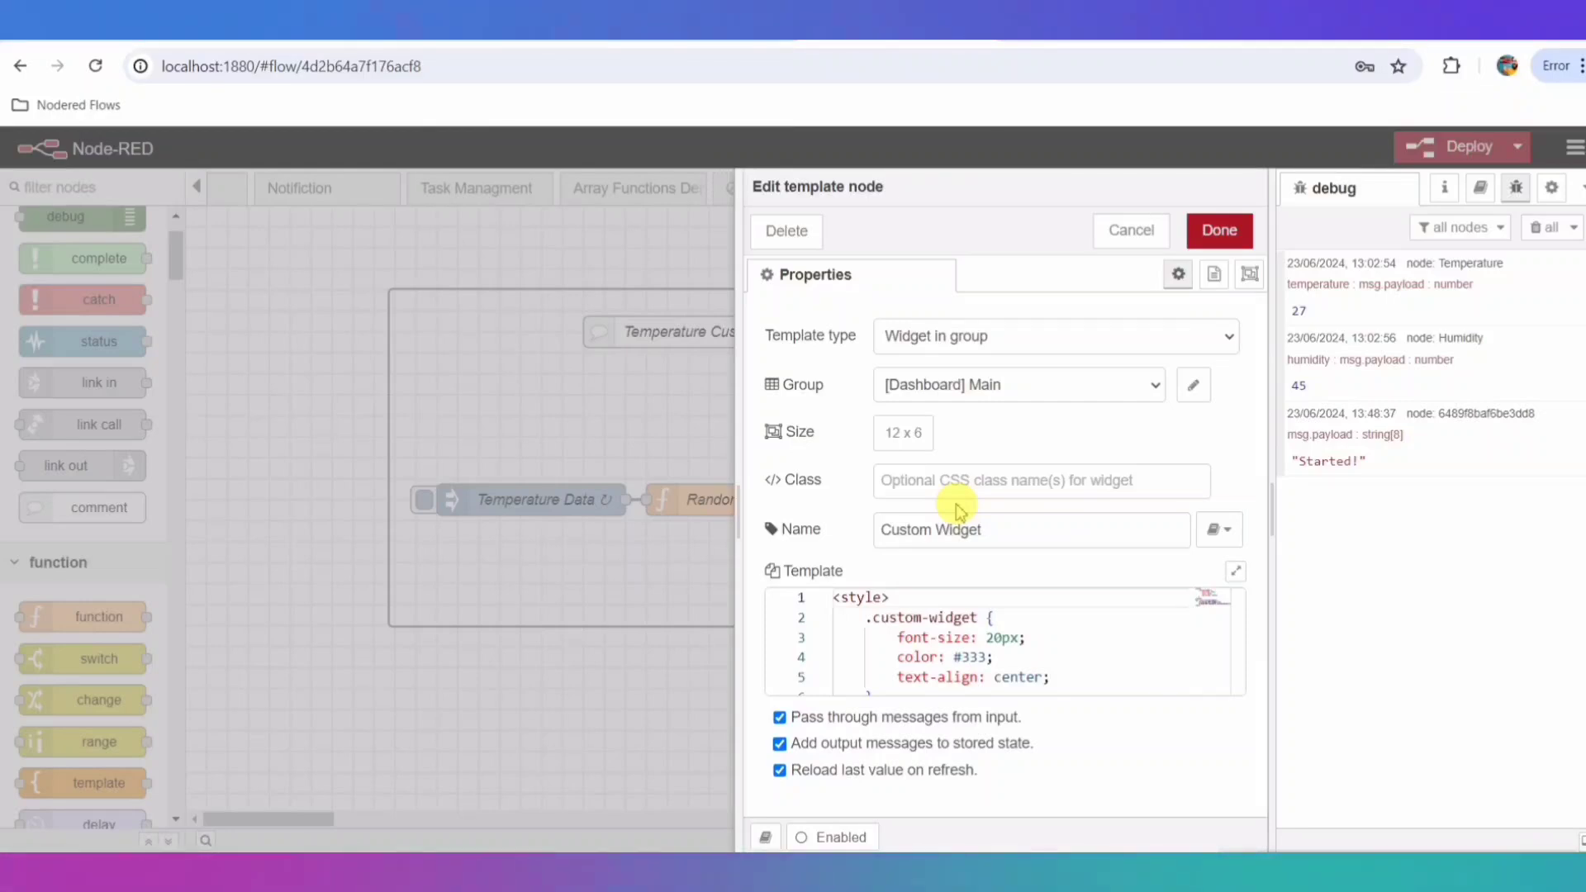
{"action": "left_click", "coordinate": [1217, 230]}
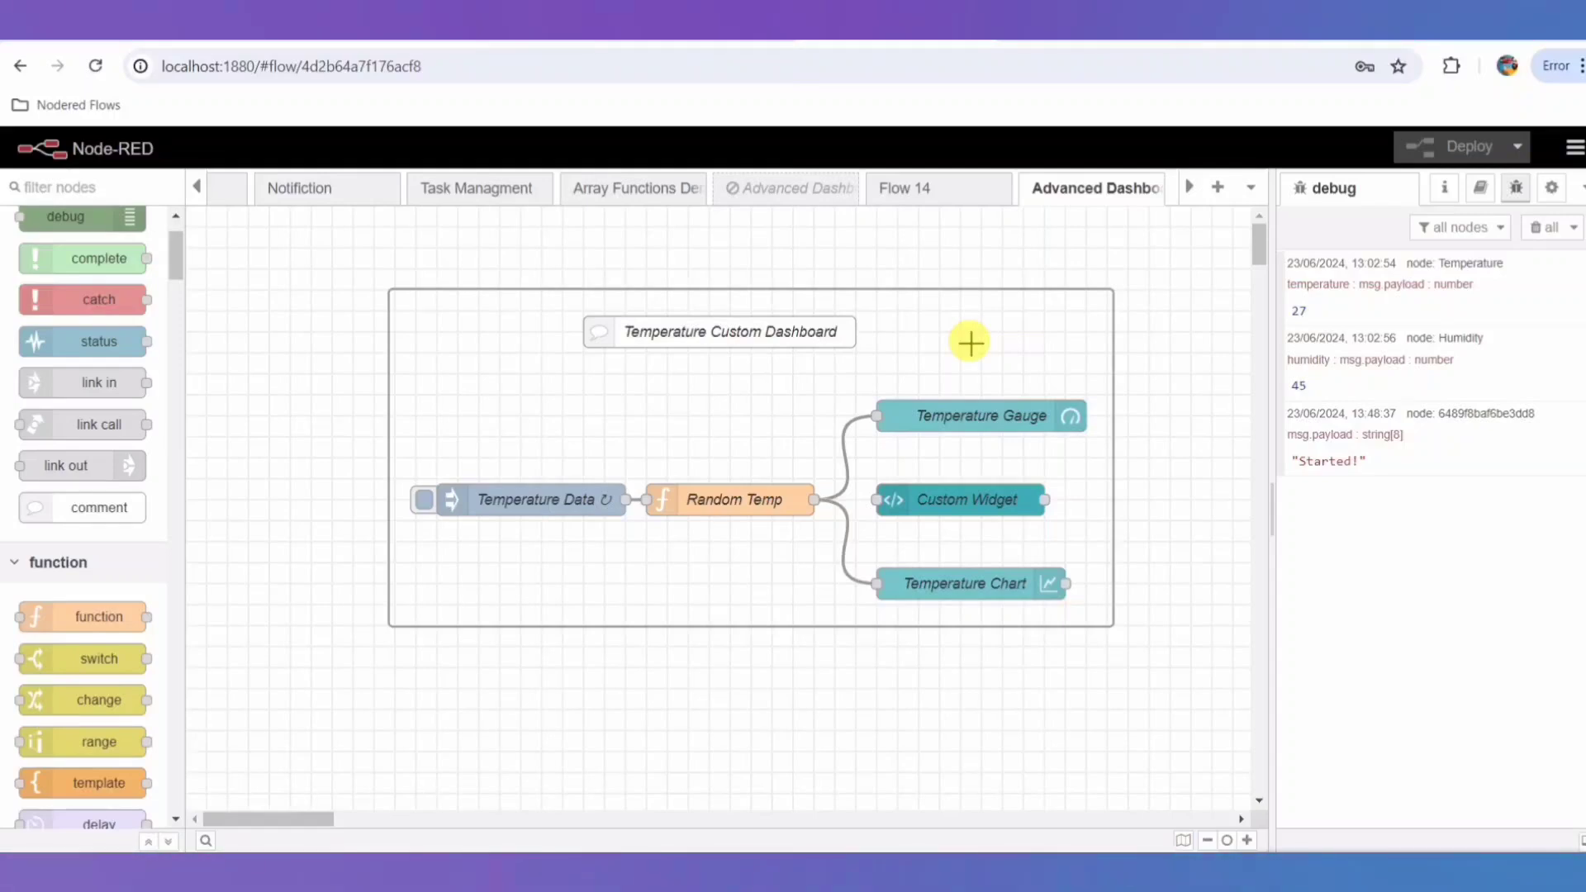
{"action": "mouse_move", "coordinate": [704, 470]}
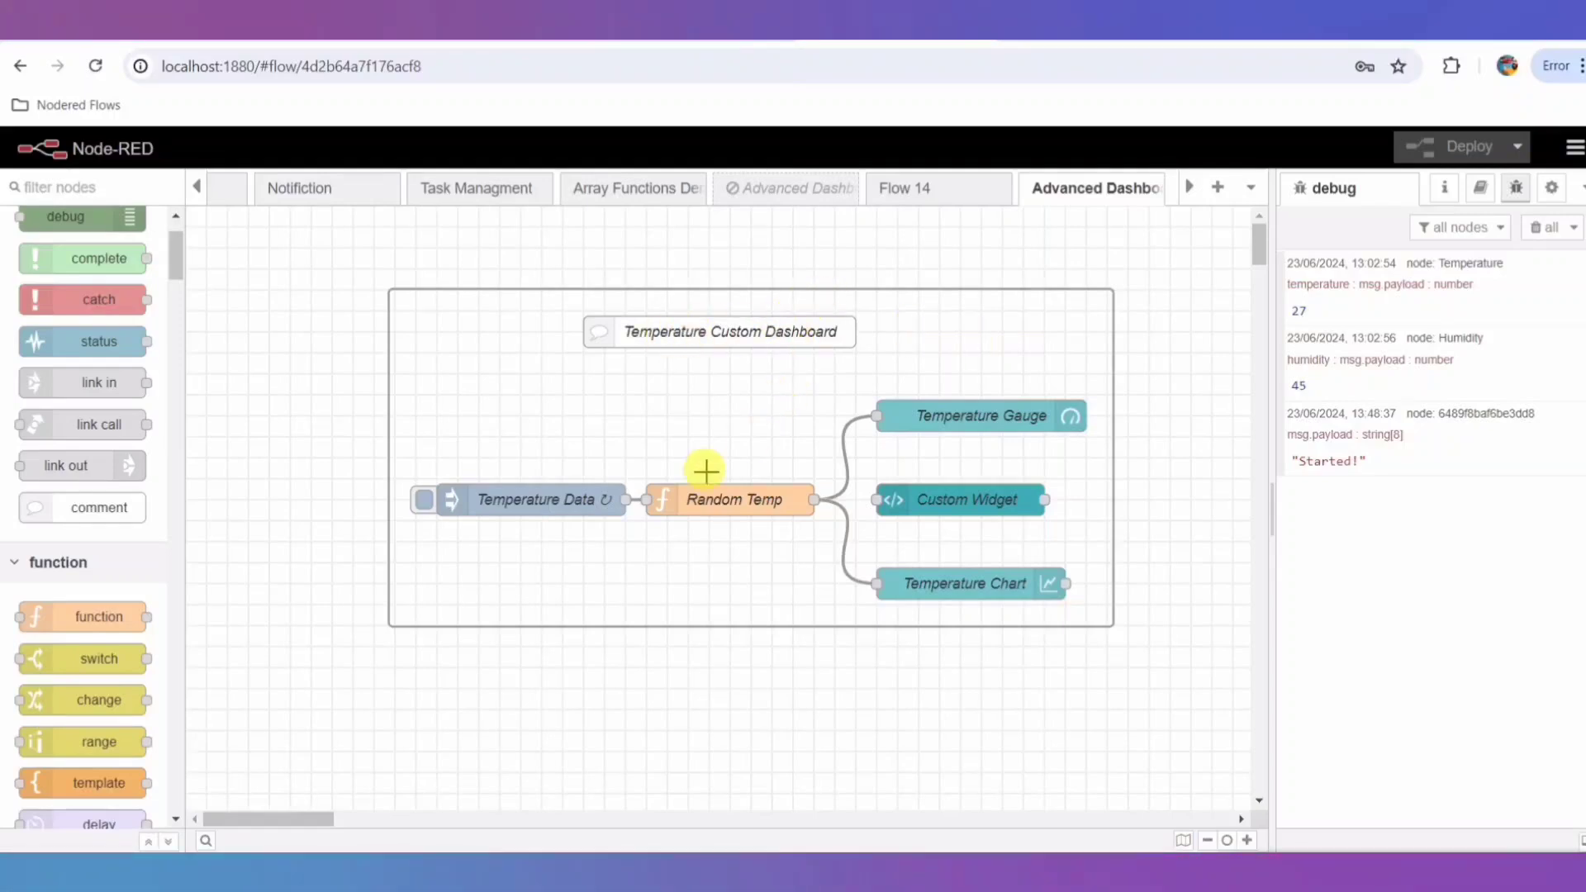
Confirm the Random Temp function outputs a rounded random 0–100 temperature
{"action": "left_click", "coordinate": [531, 498]}
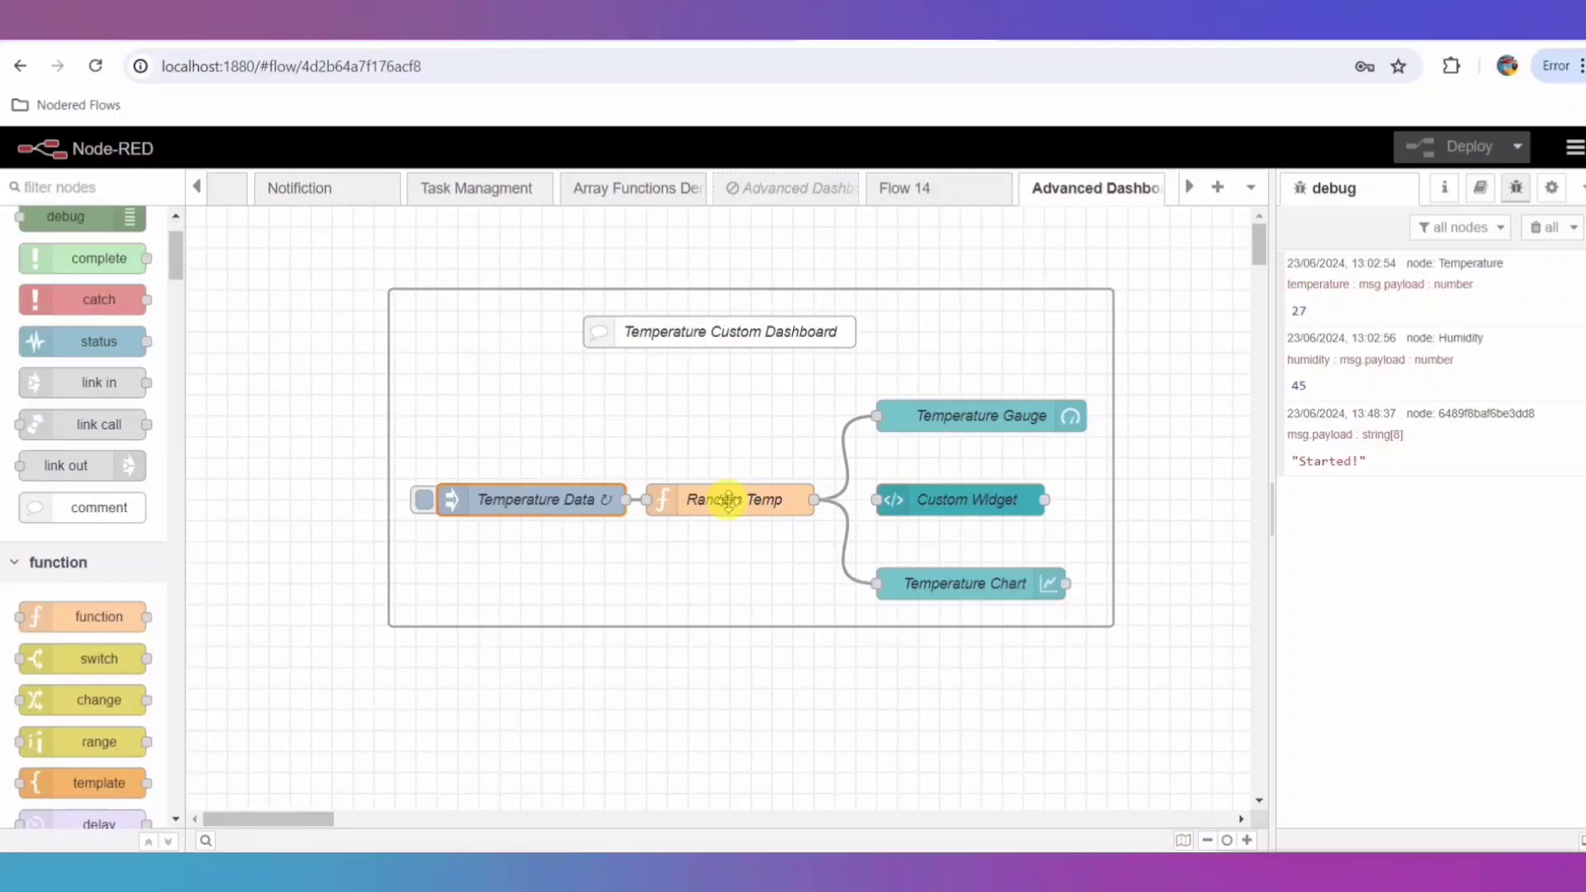
{"action": "double_click", "coordinate": [729, 499]}
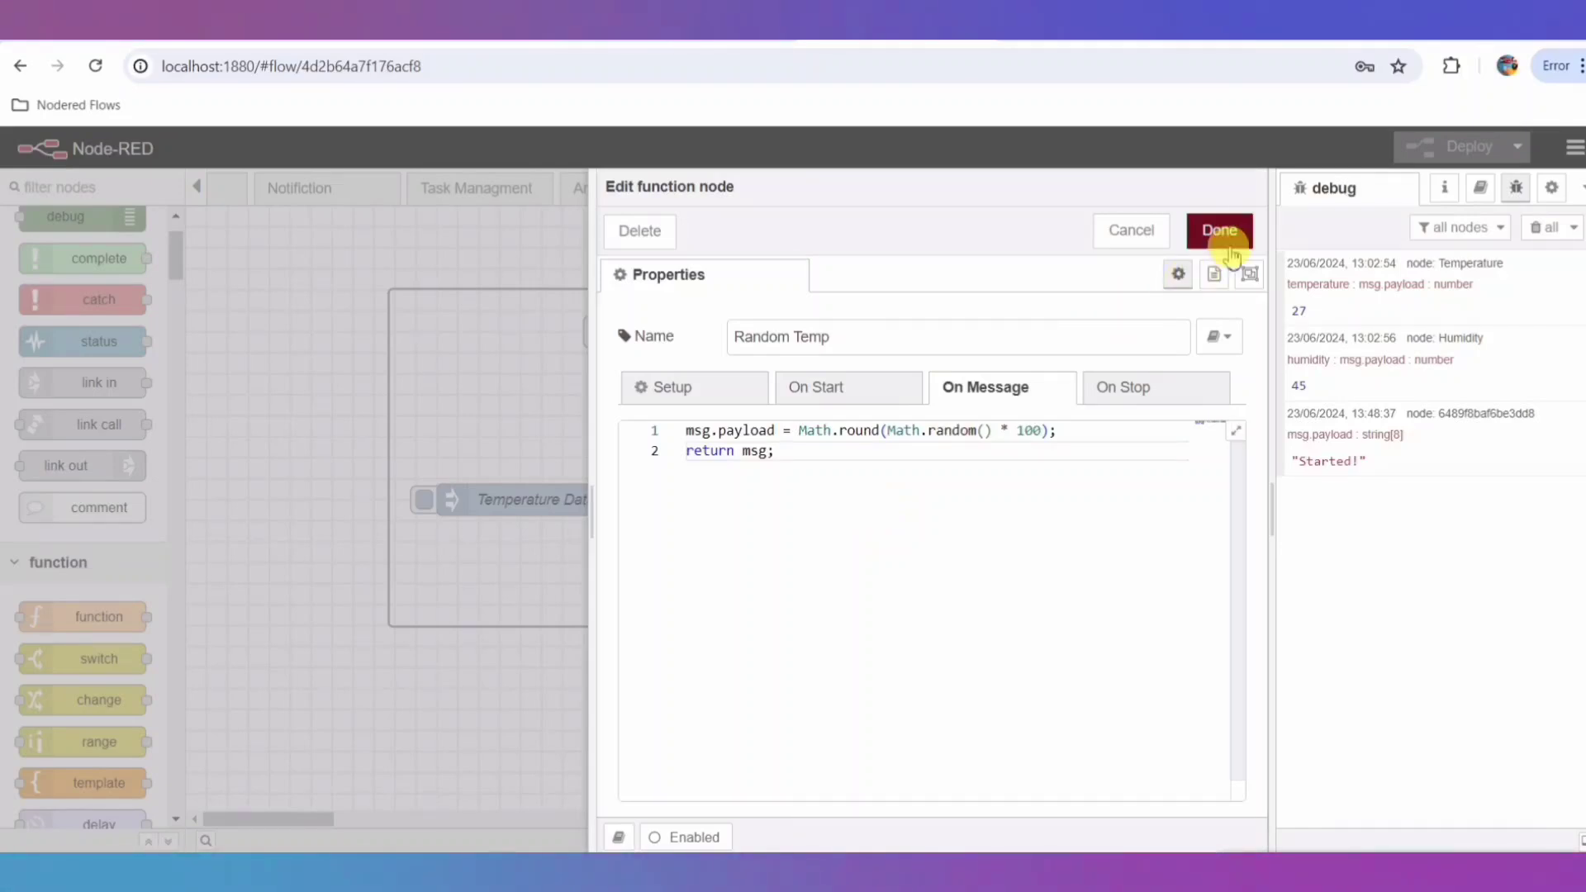
{"action": "left_click", "coordinate": [1219, 231]}
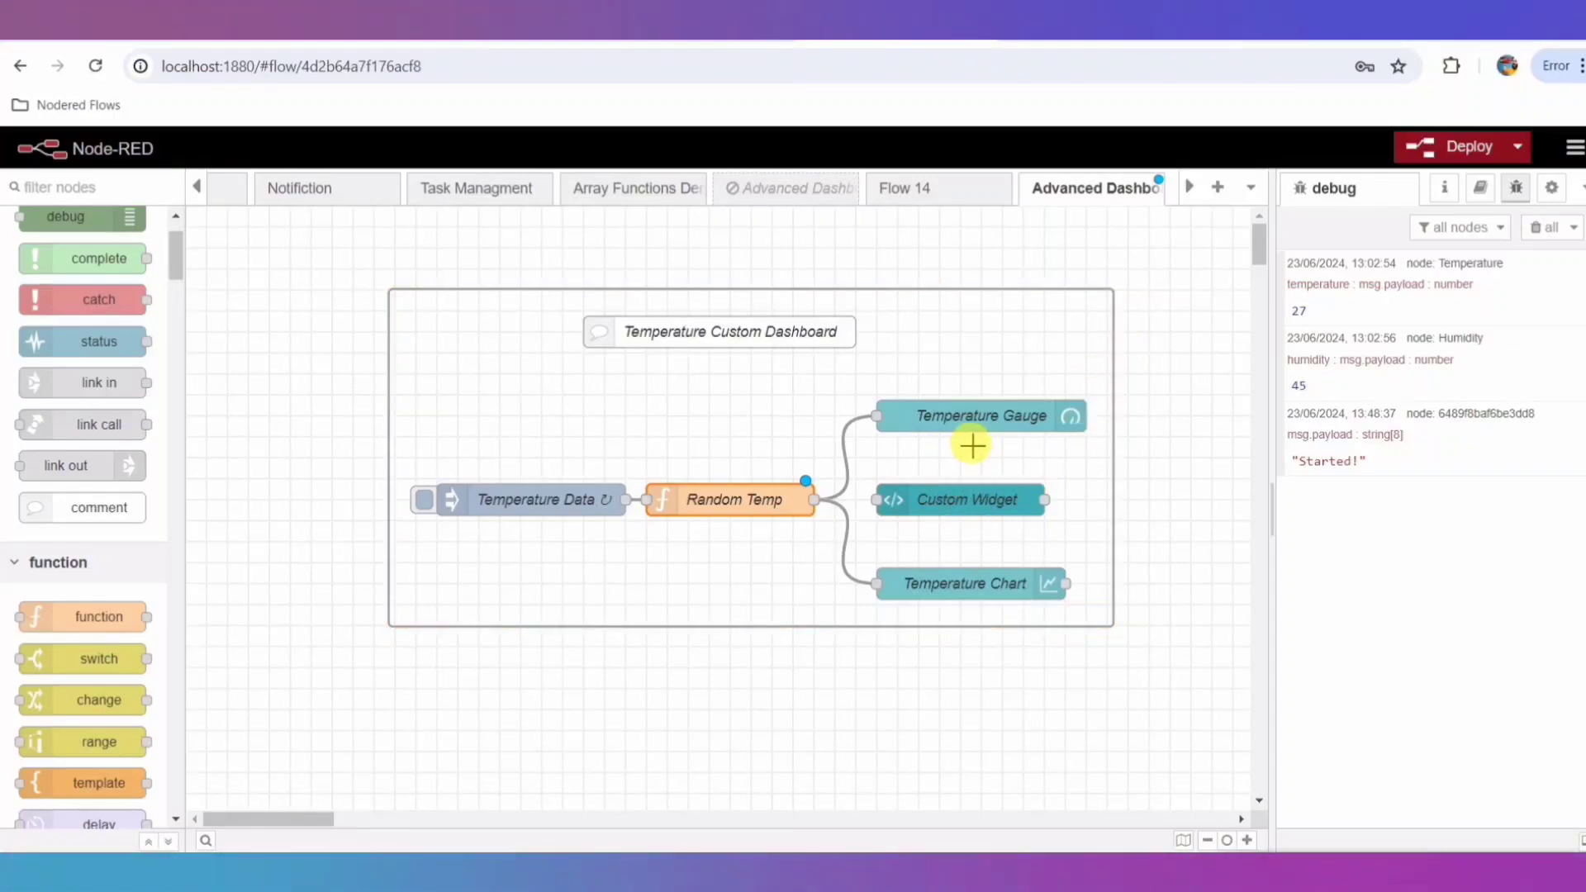
Confirm the 0–100 °C gauge and 10-minute line chart with y-axis 0–100
{"action": "double_click", "coordinate": [978, 415]}
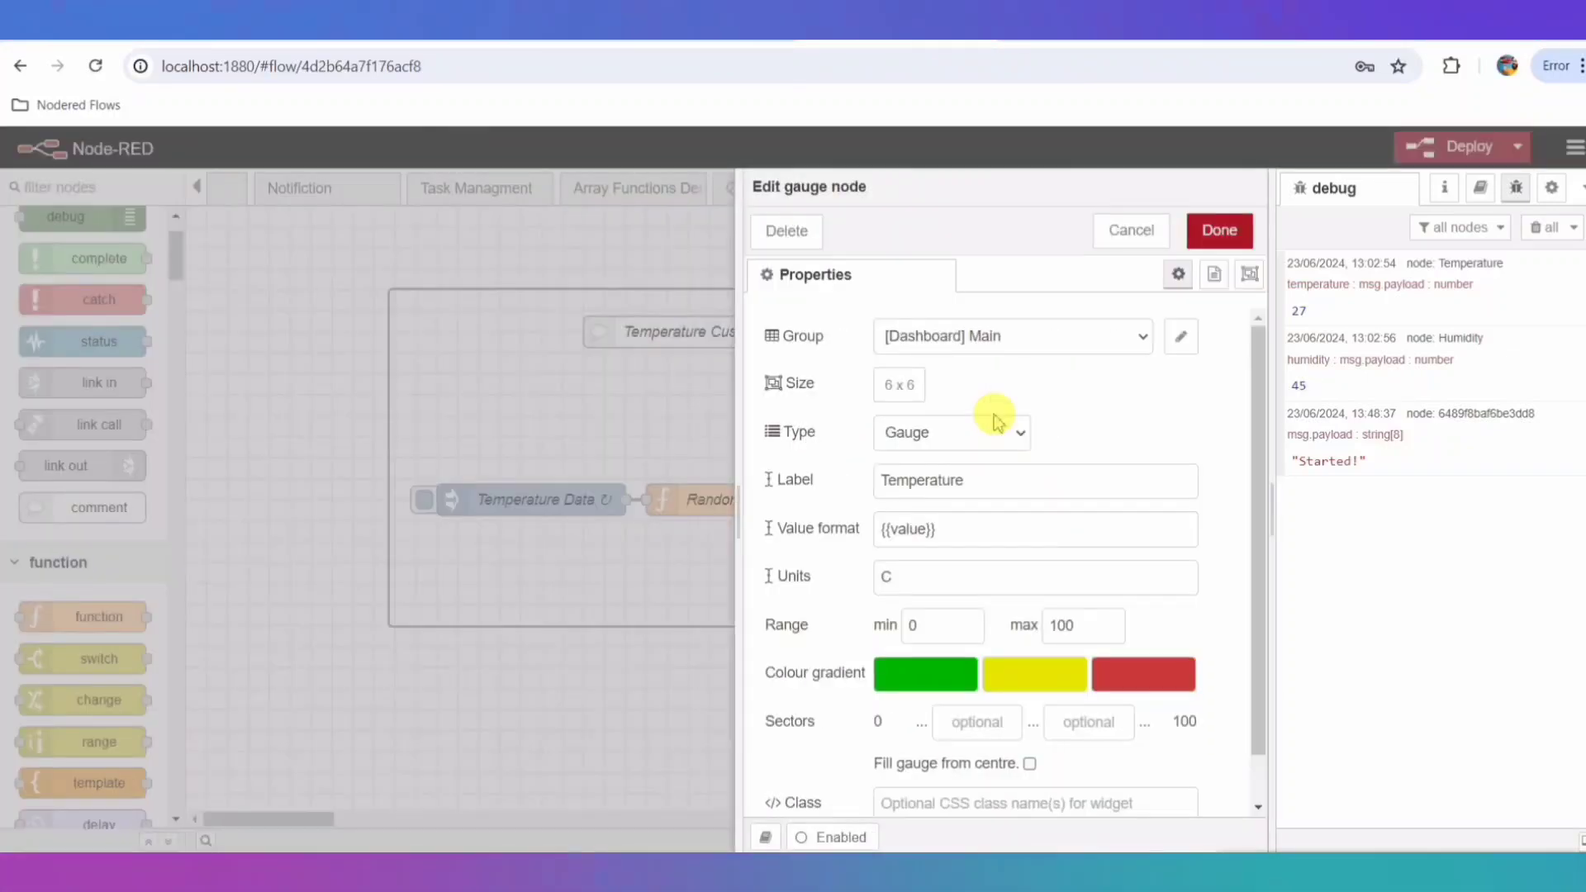
{"action": "scroll", "scroll_direction": "down", "scroll_amount": 3}
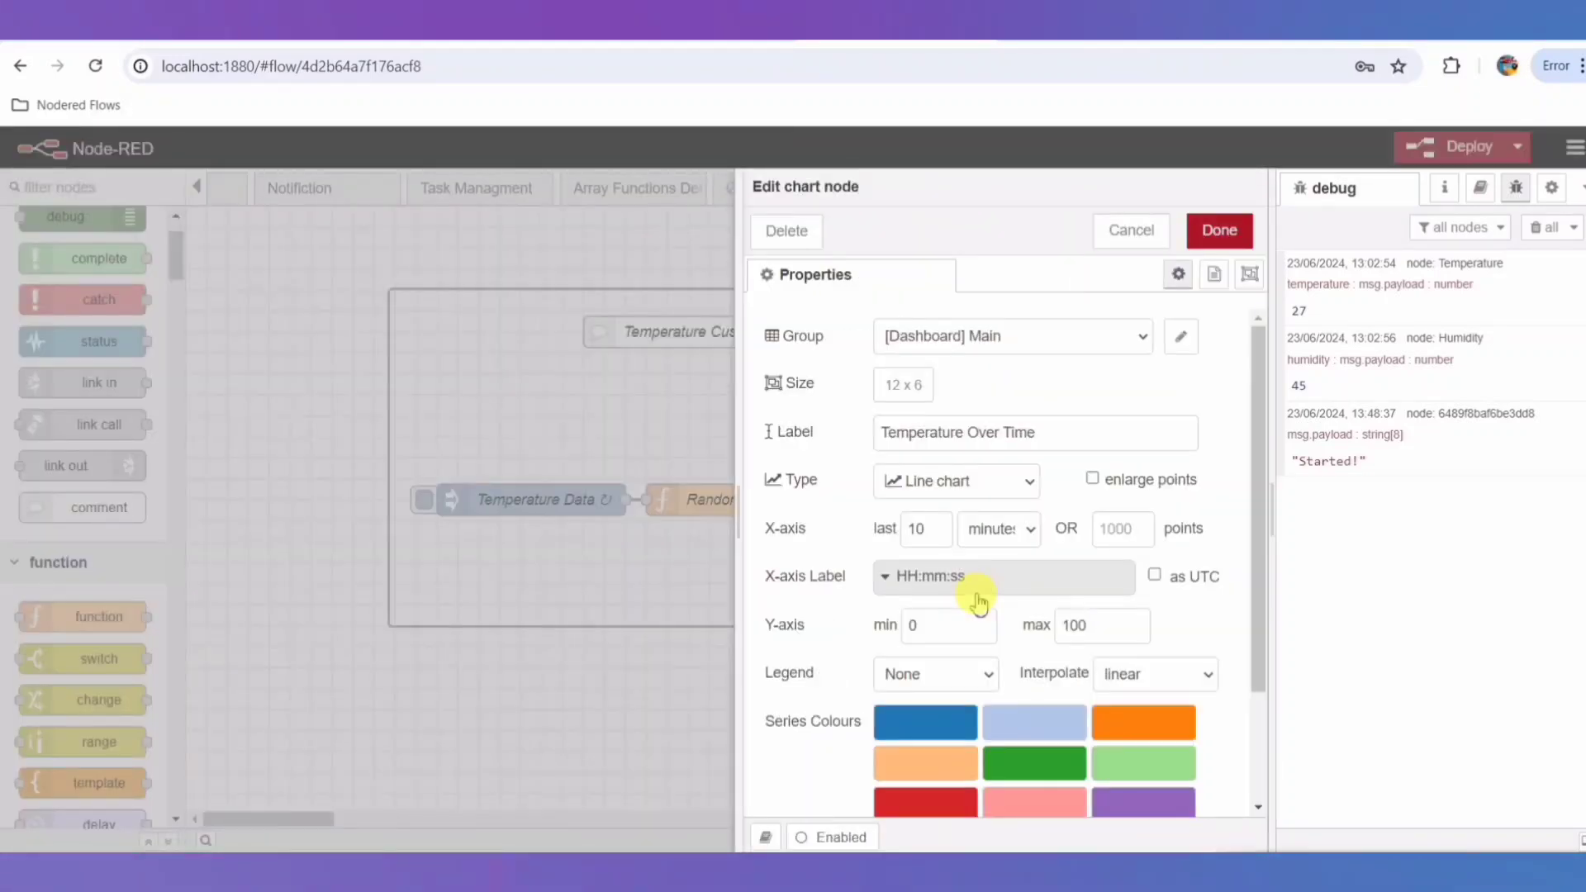
{"action": "scroll", "scroll_direction": "down", "scroll_amount": 3}
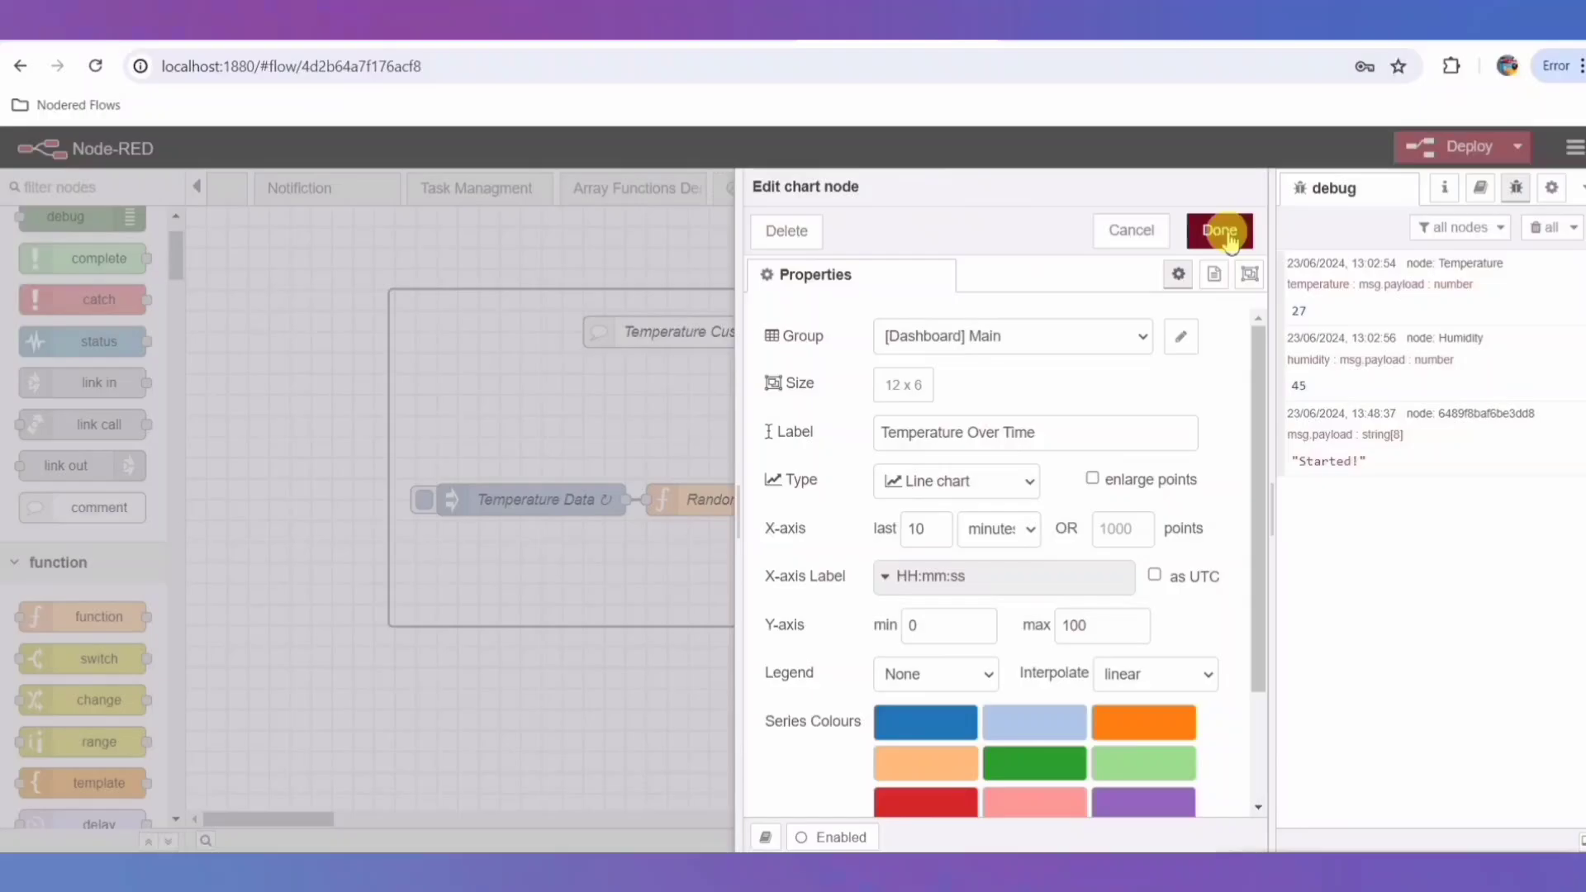
{"action": "left_click", "coordinate": [1219, 231]}
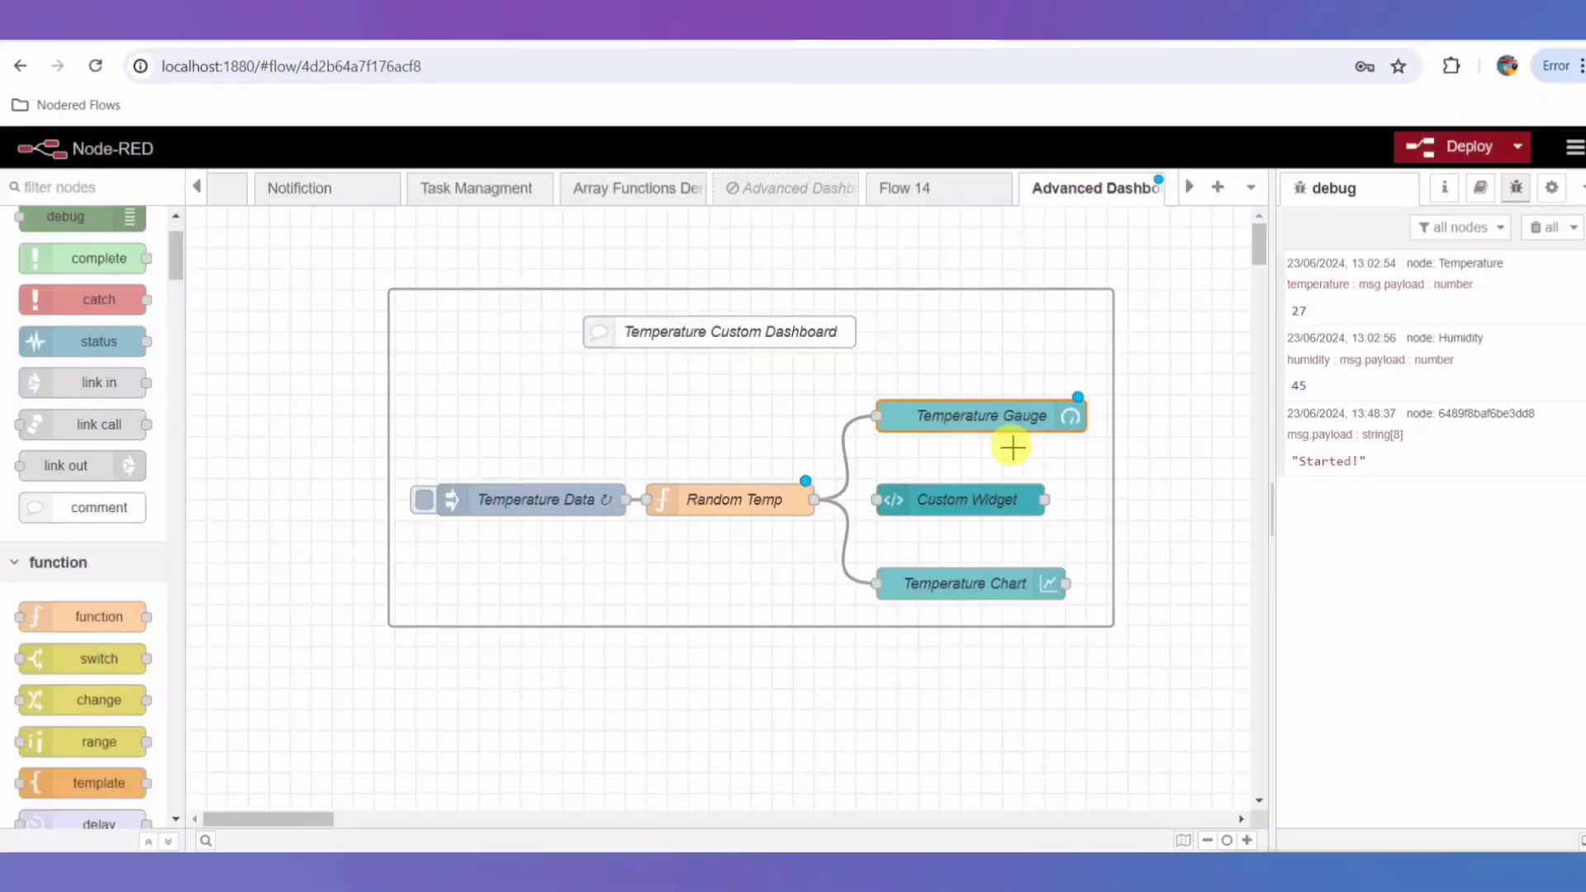
Review the Custom Widget template code and accept its settings
{"action": "double_click", "coordinate": [958, 499]}
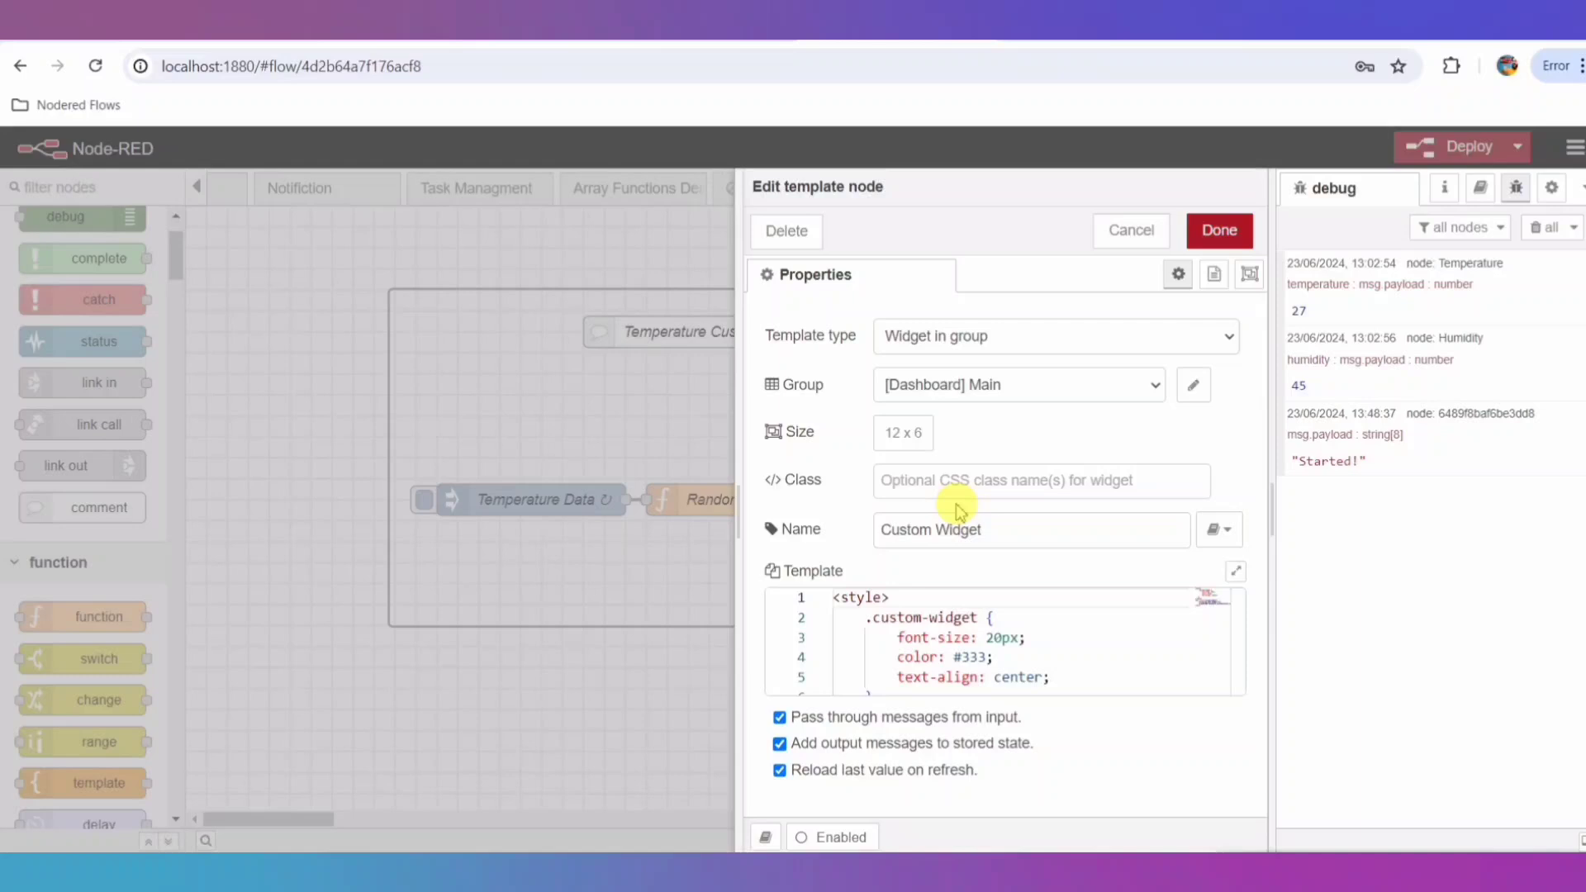
{"action": "mouse_move", "coordinate": [888, 561]}
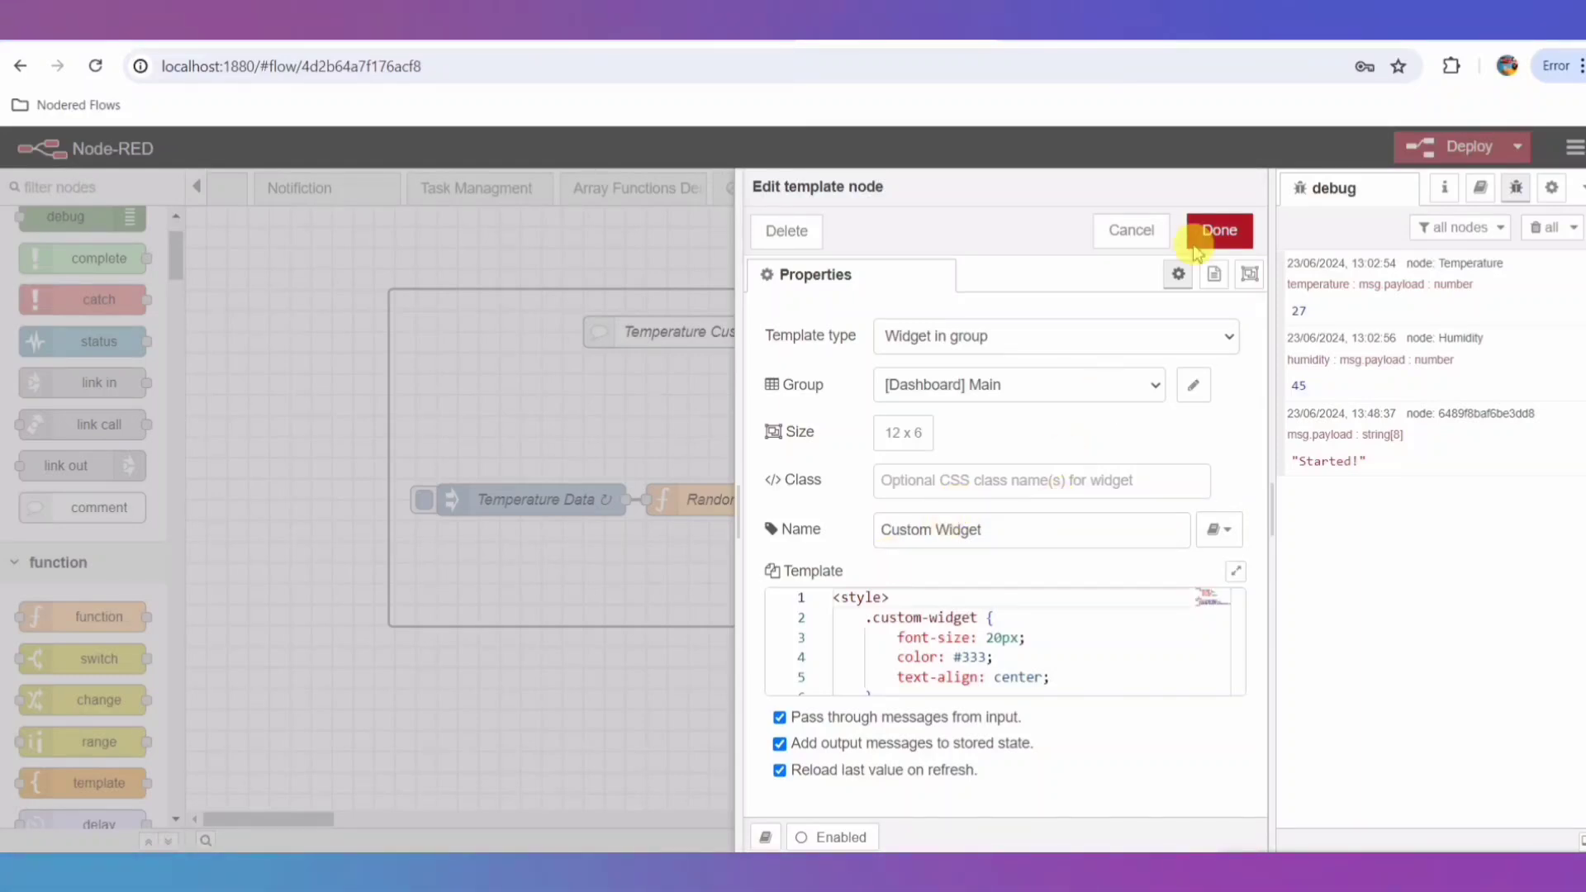
{"action": "left_click", "coordinate": [1217, 229]}
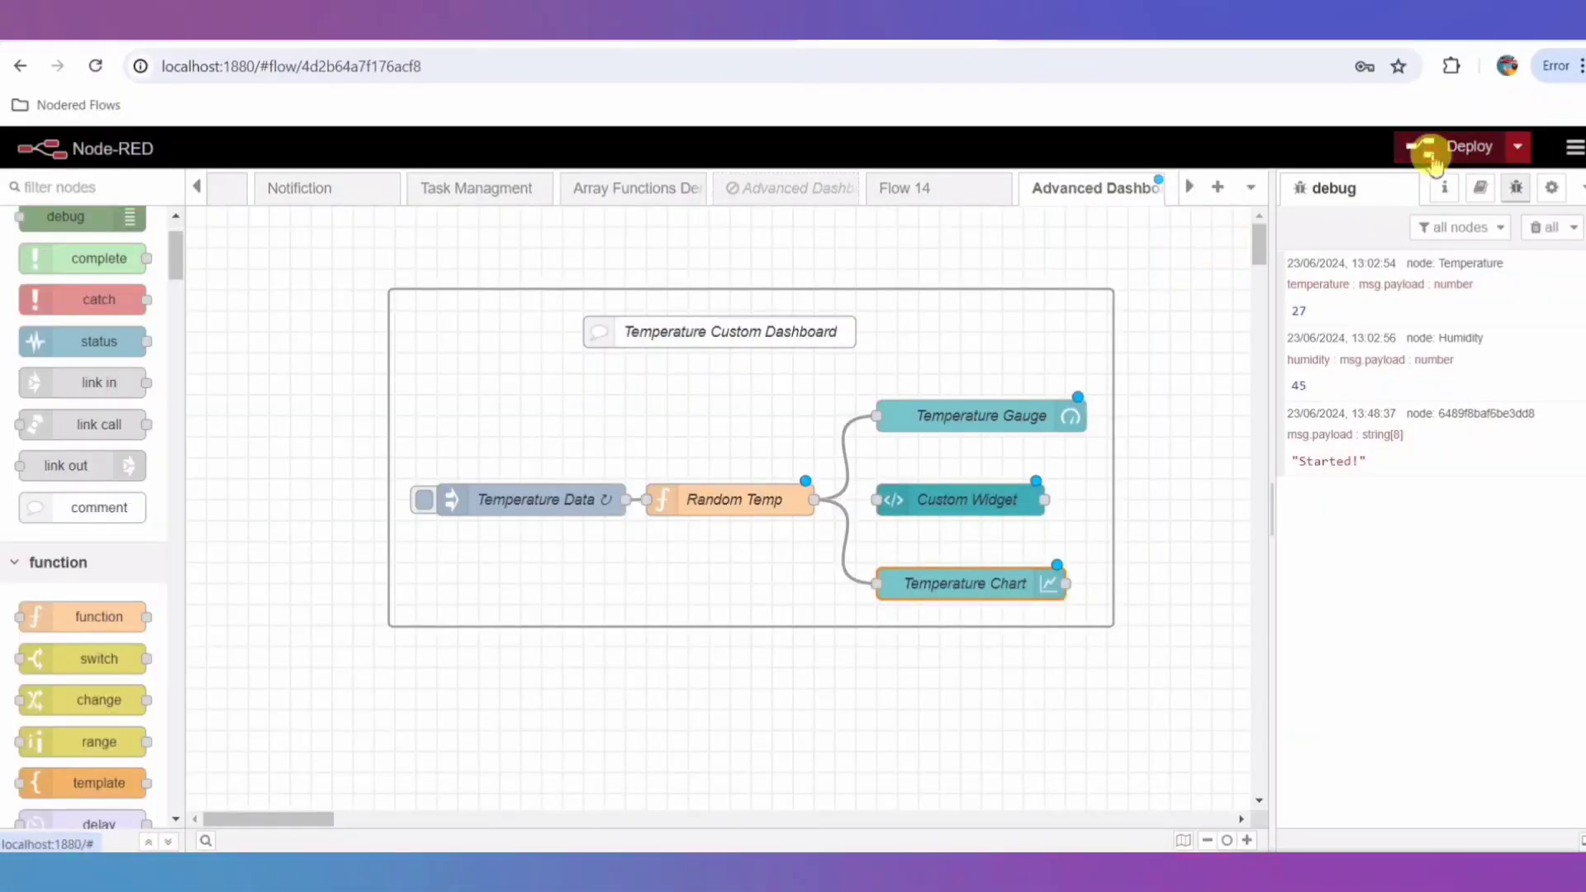
Deploy despite the unconfigured-nodes warning, clear debug messages, and trigger Temperature Data
{"action": "left_click", "coordinate": [1464, 147]}
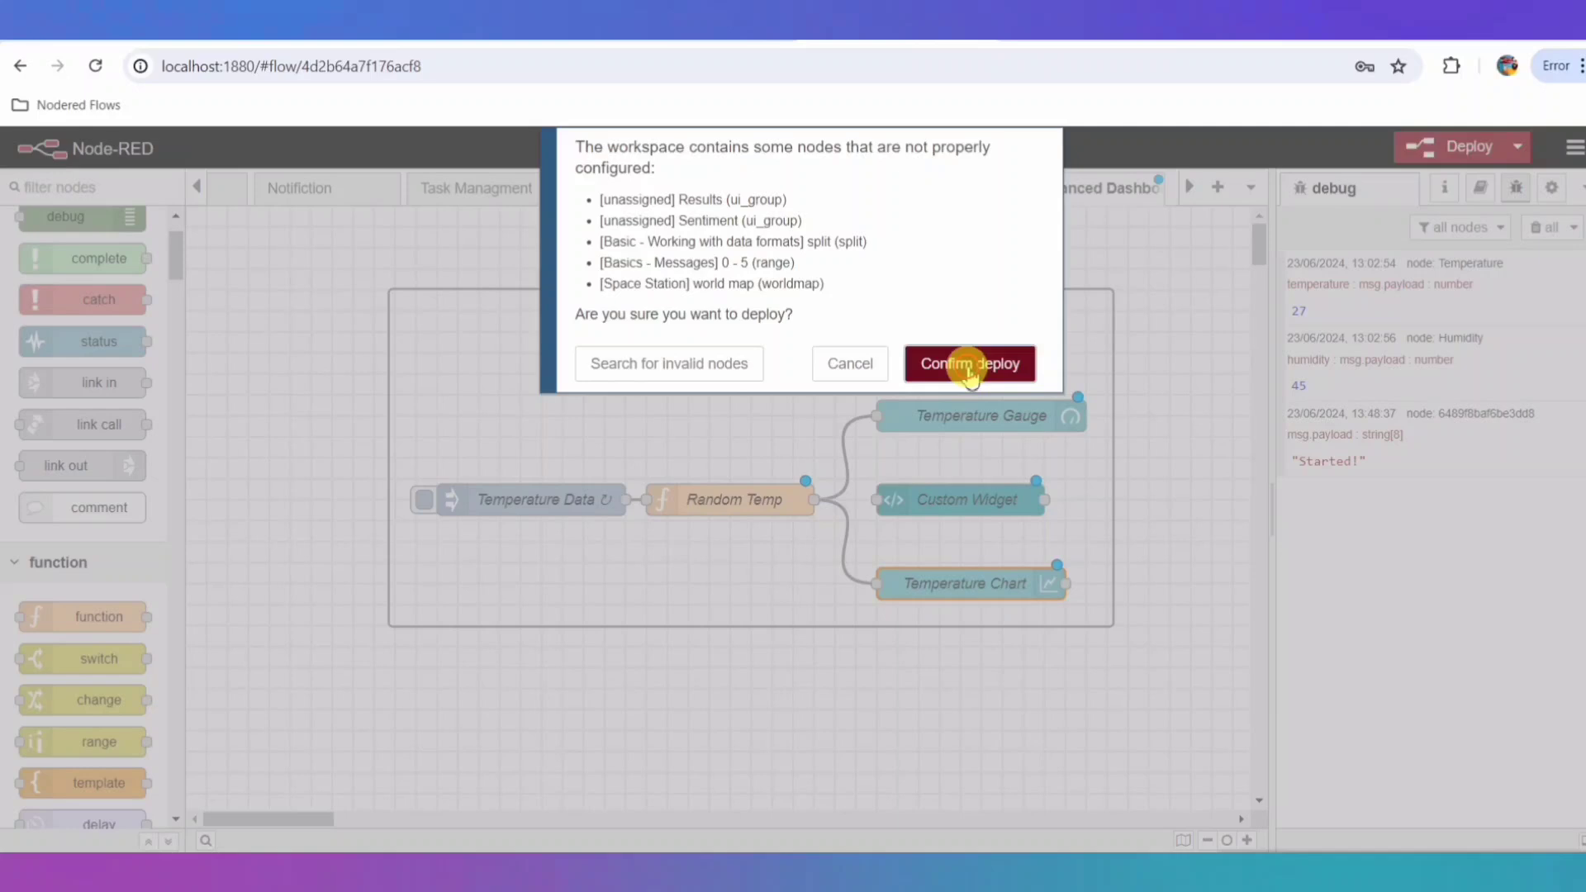
{"action": "left_click", "coordinate": [968, 364]}
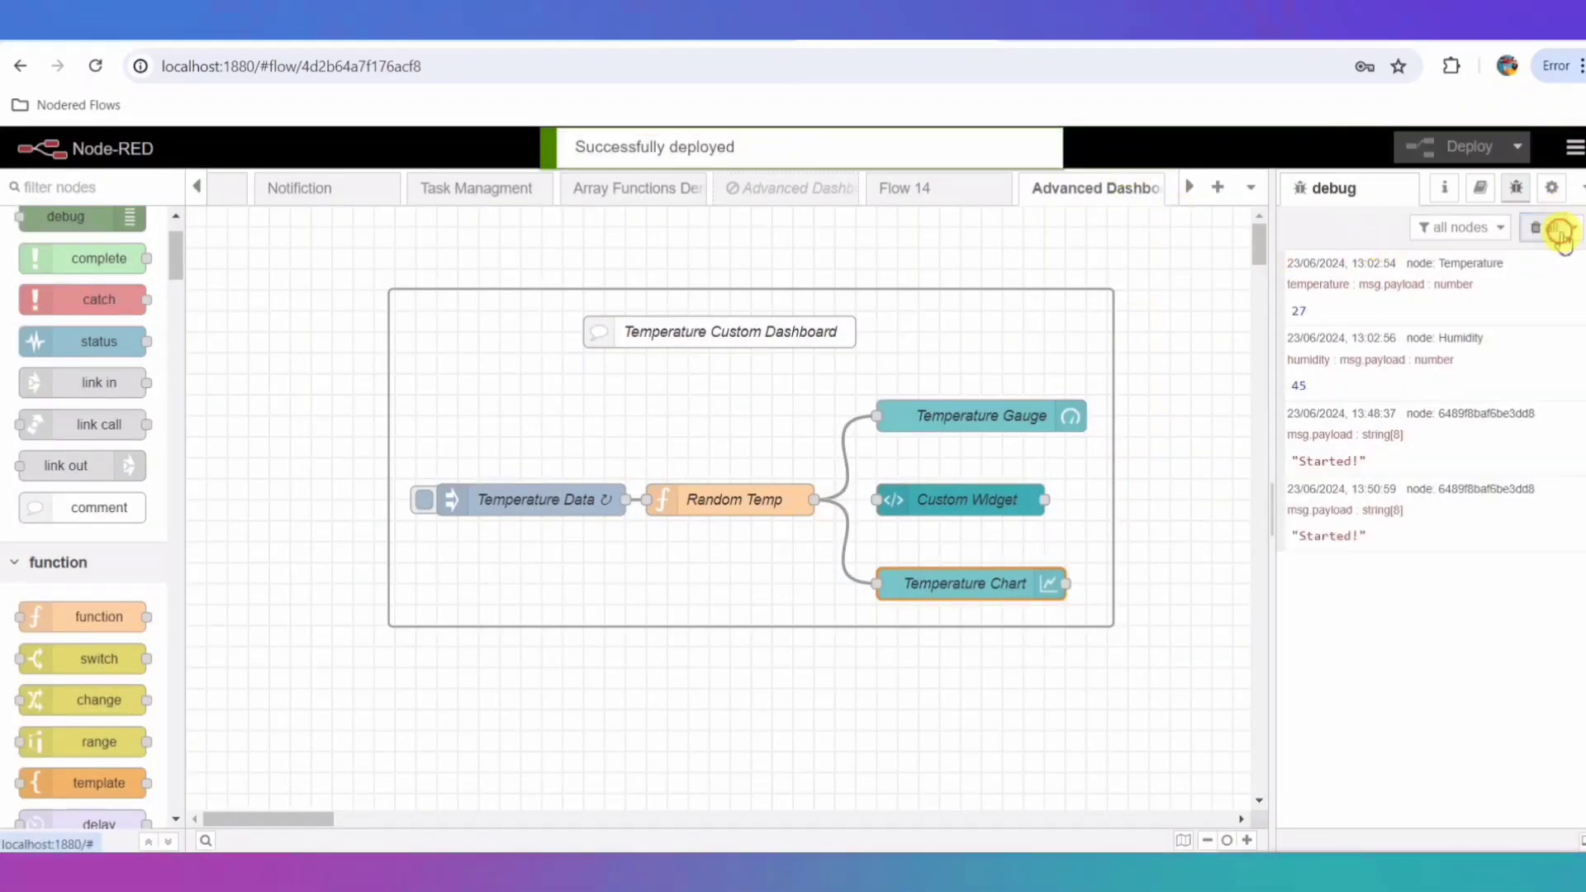
{"action": "left_click", "coordinate": [1536, 226]}
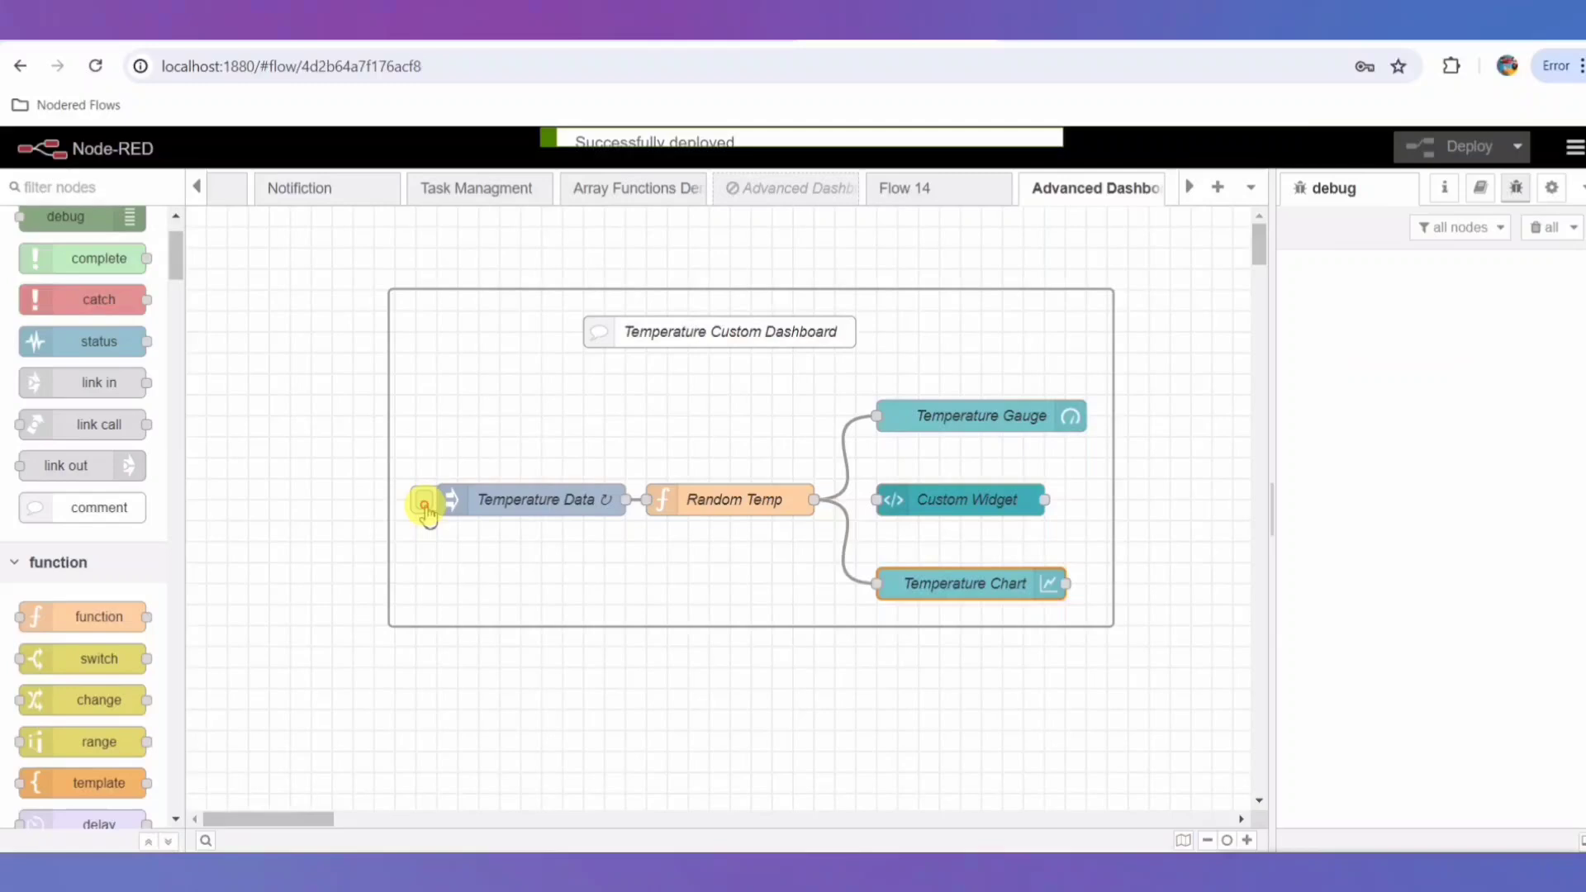
{"action": "double_click", "coordinate": [959, 500]}
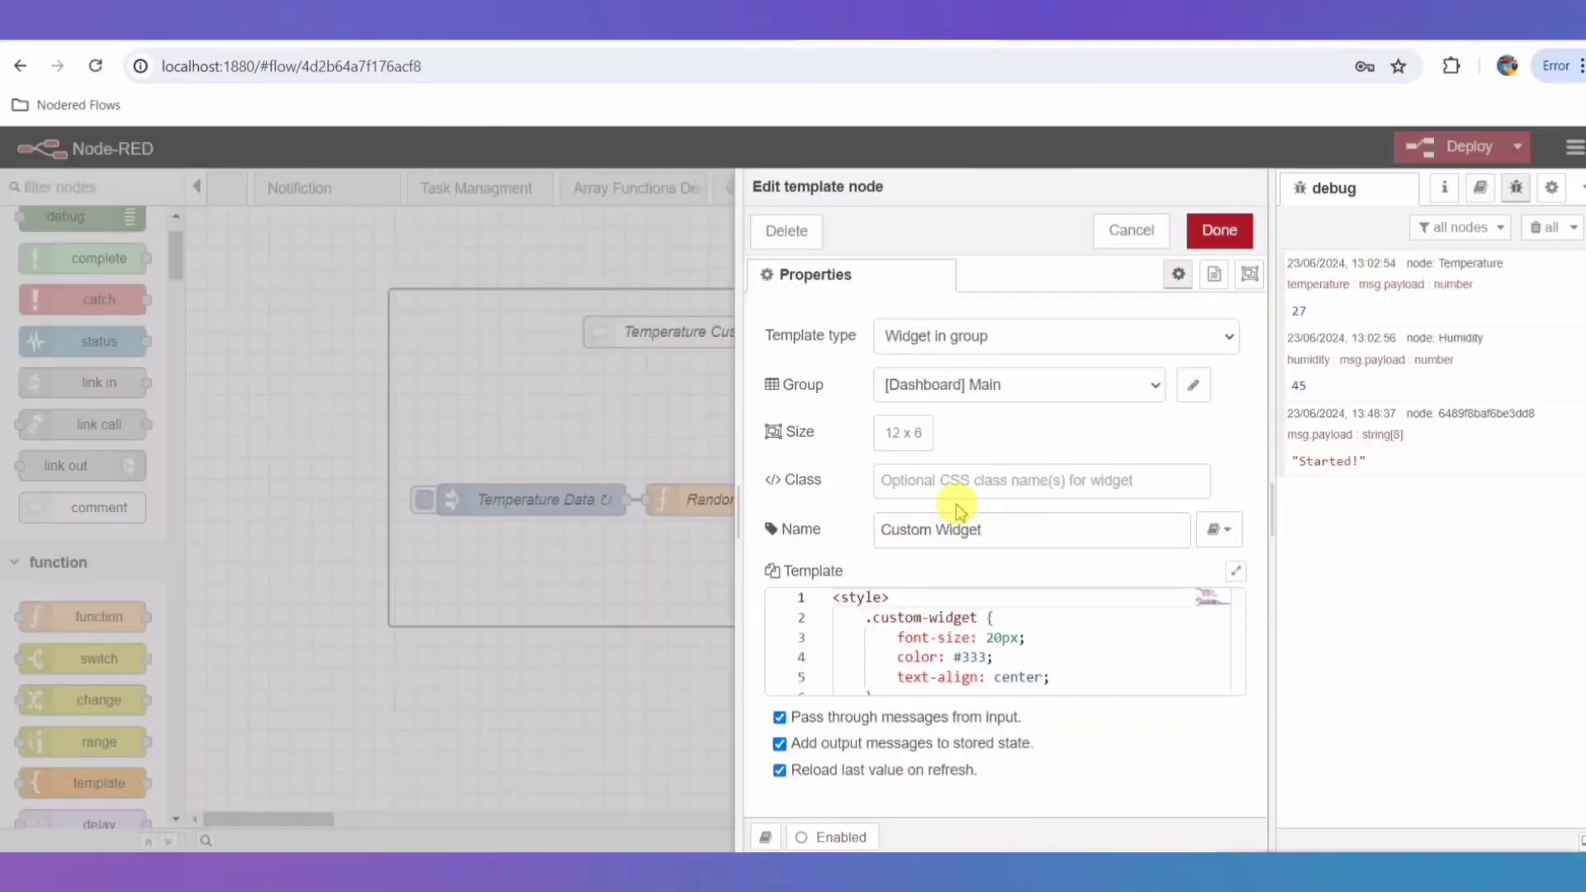
{"action": "mouse_move", "coordinate": [888, 560]}
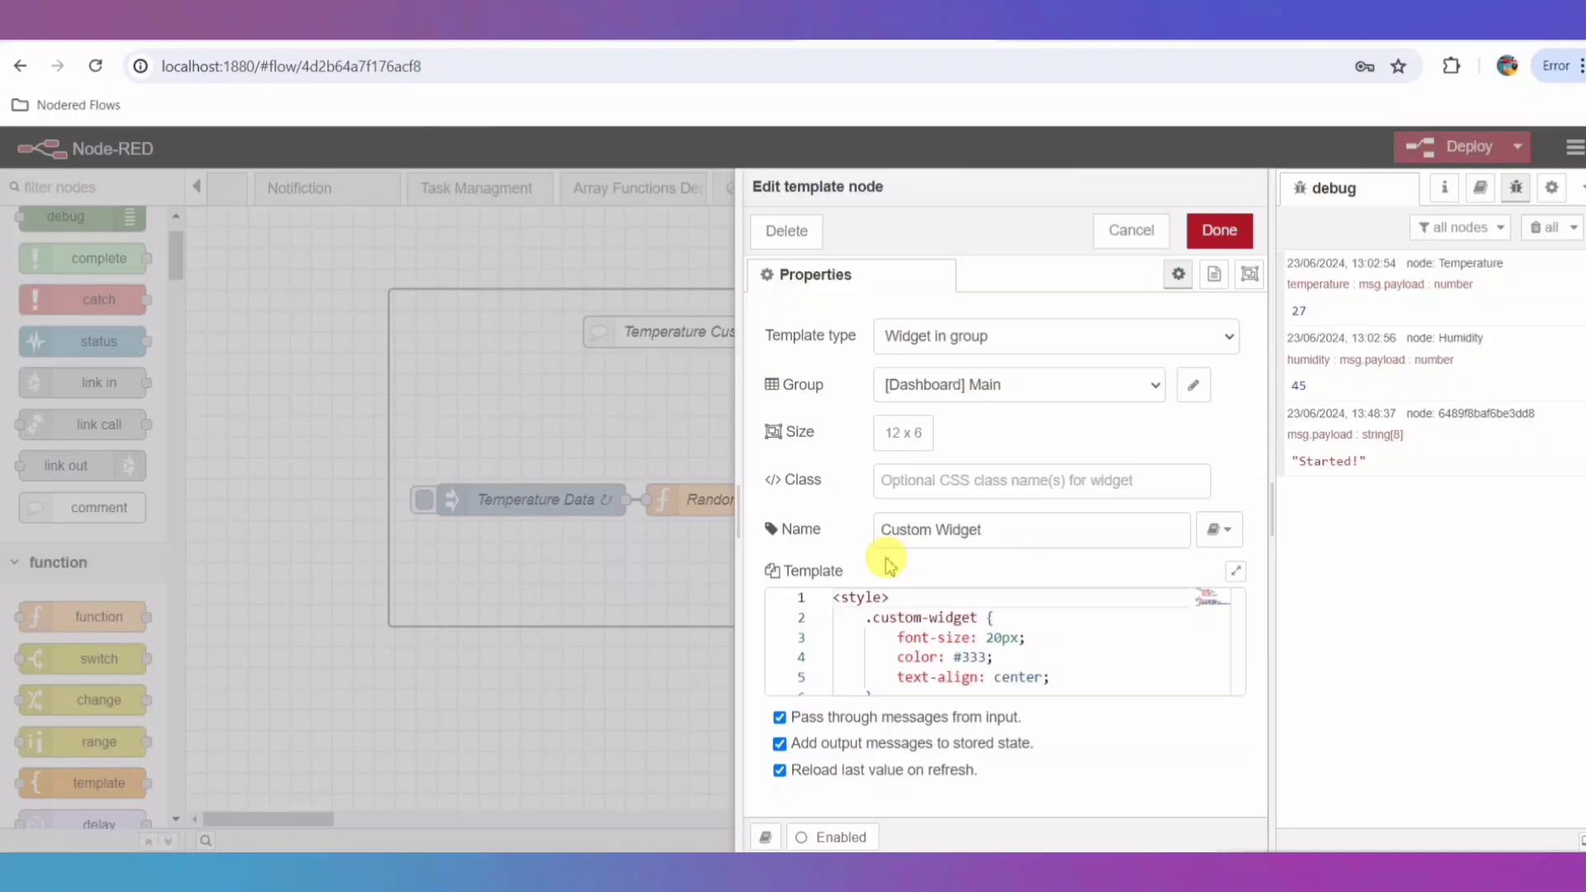
{"action": "mouse_move", "coordinate": [1062, 457]}
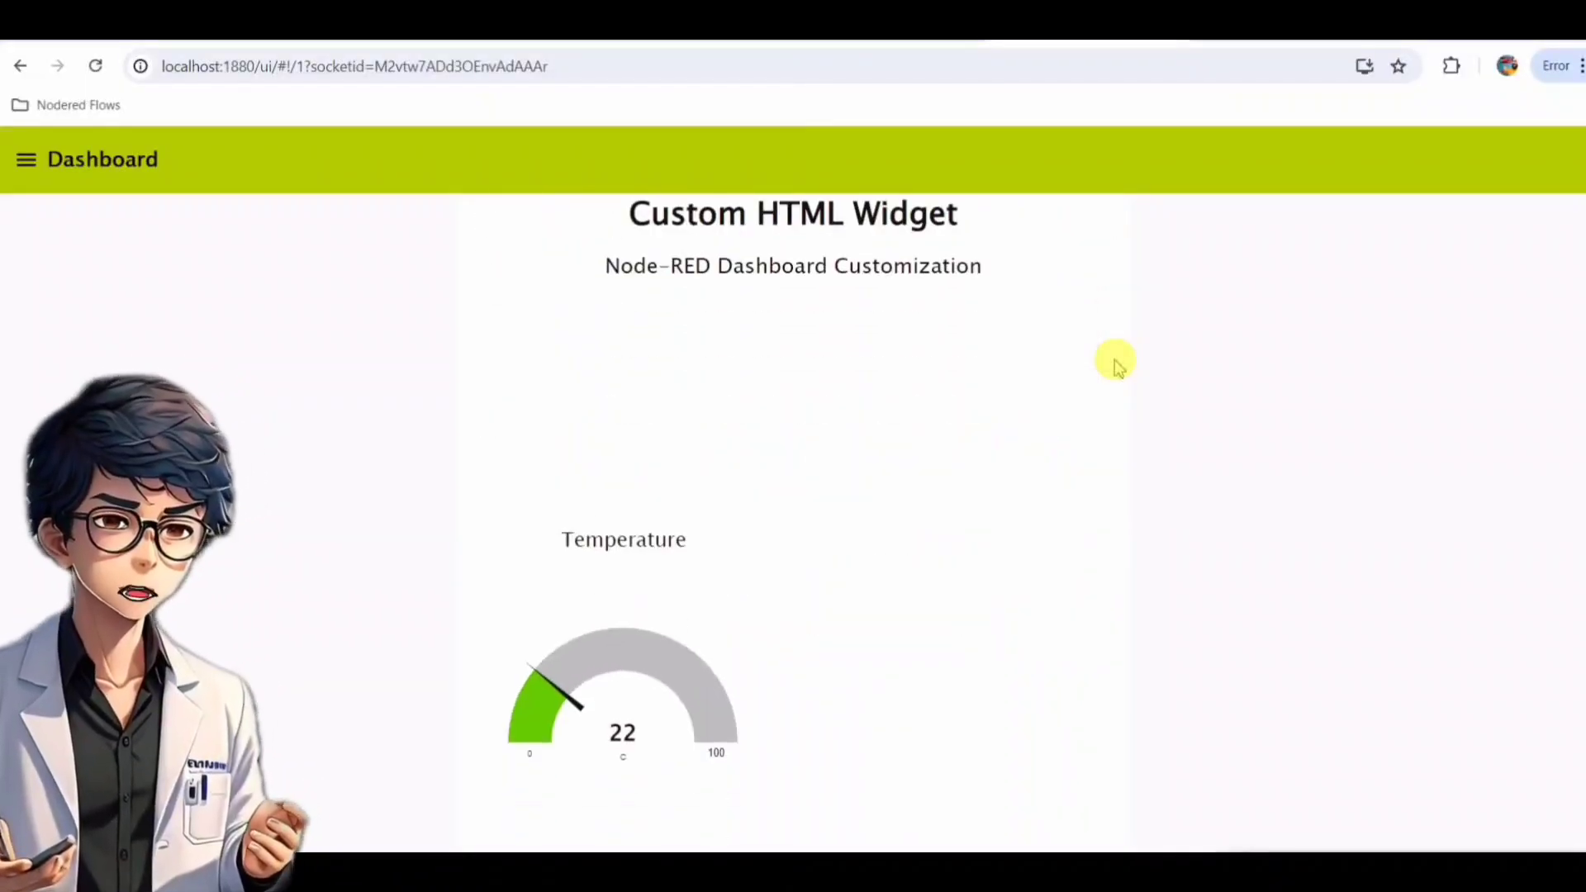
{"action": "mouse_move", "coordinate": [726, 698]}
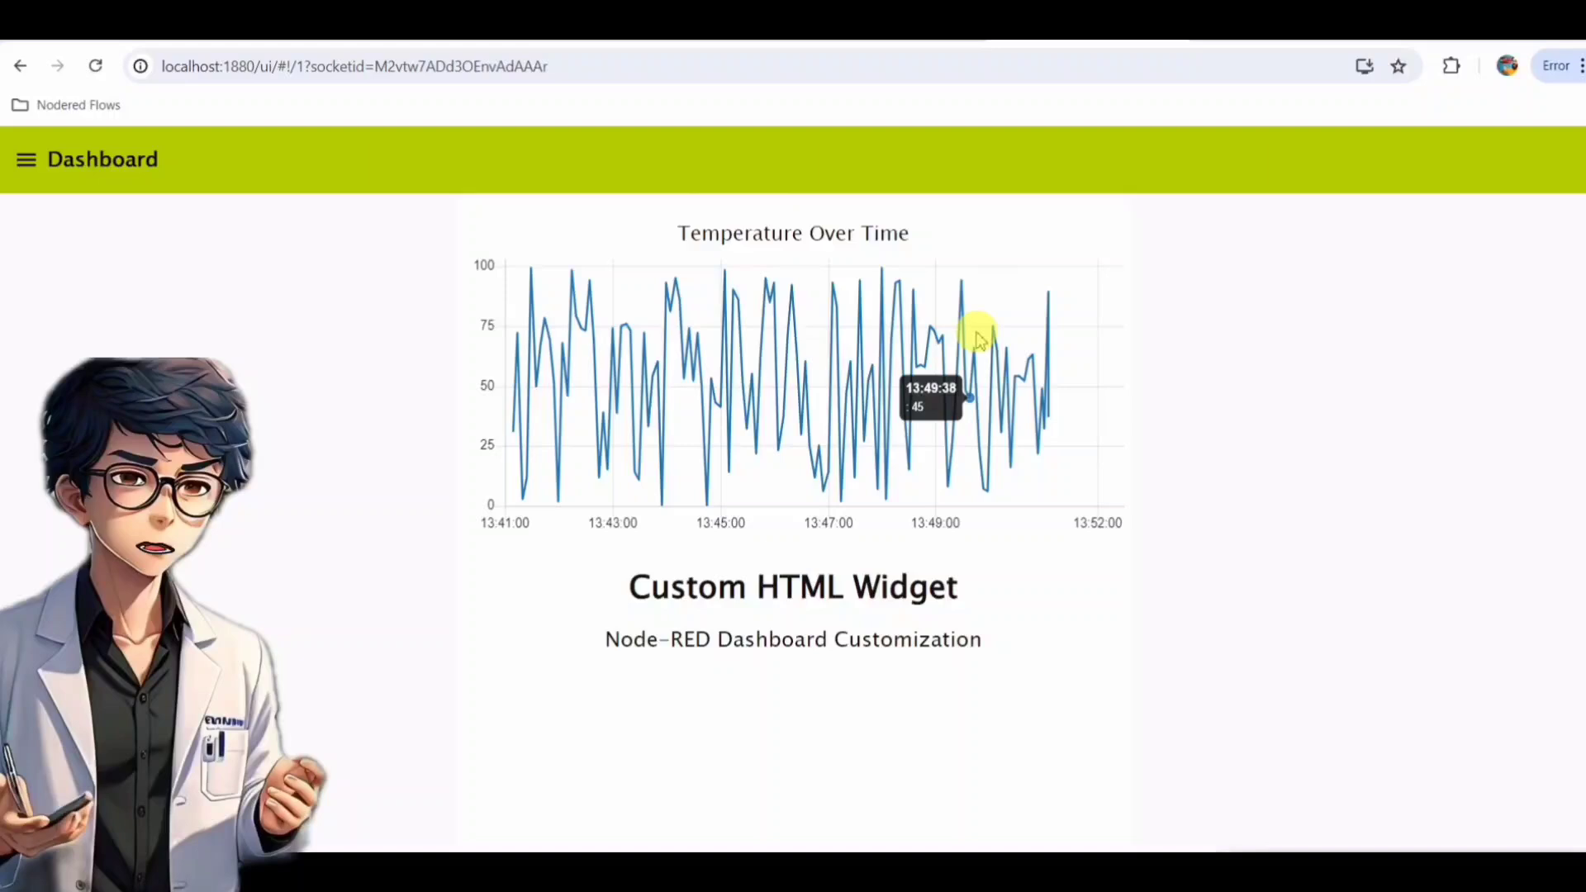
{"action": "mouse_move", "coordinate": [1115, 362]}
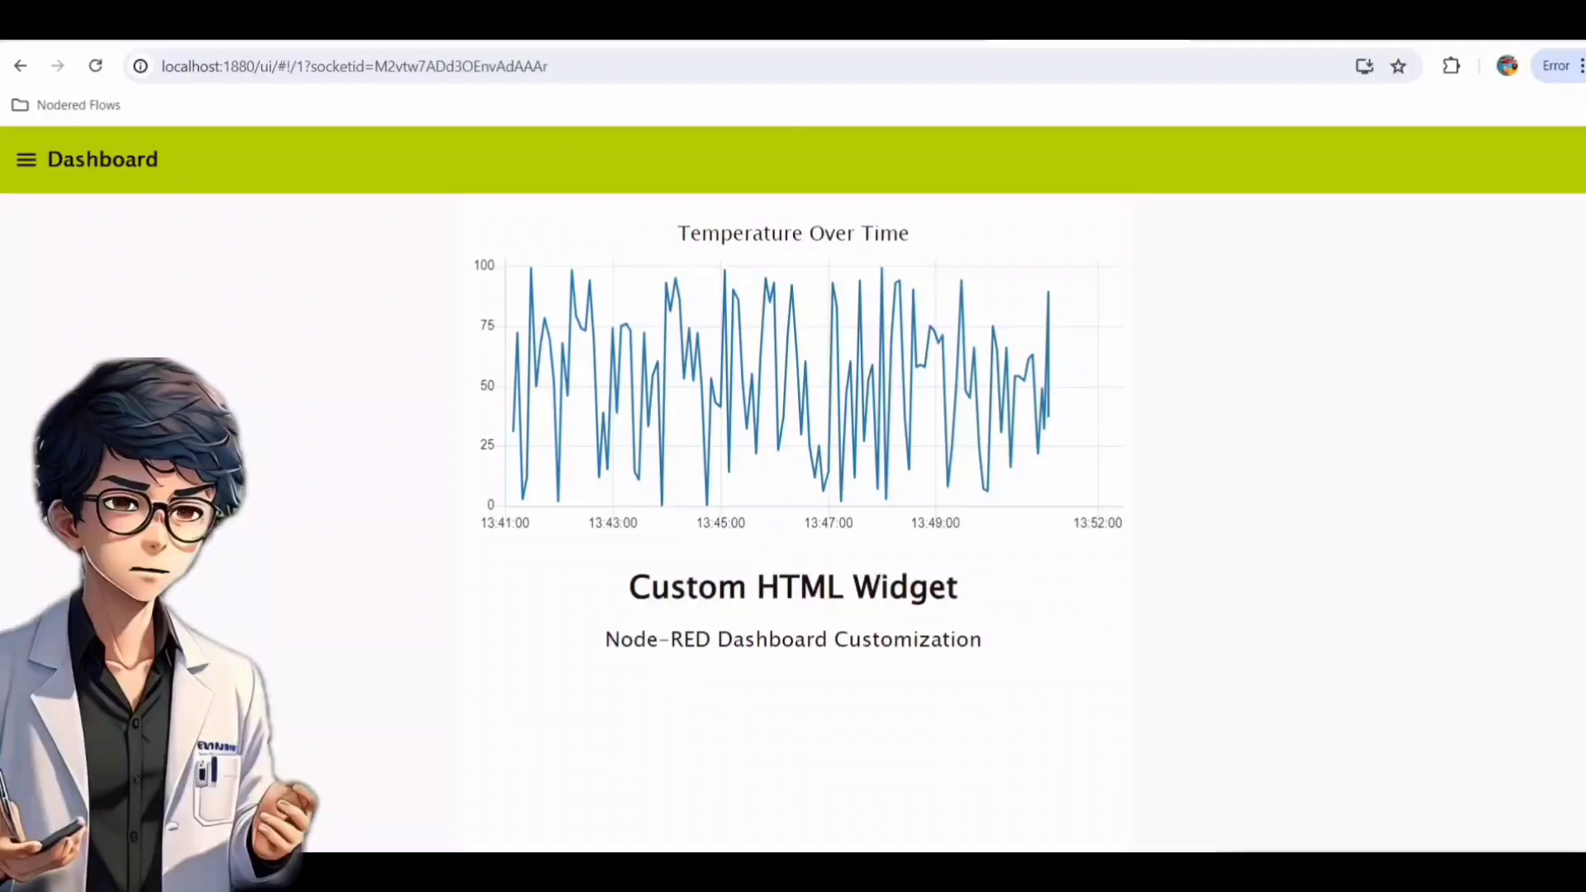
{"action": "mouse_move", "coordinate": [1116, 364]}
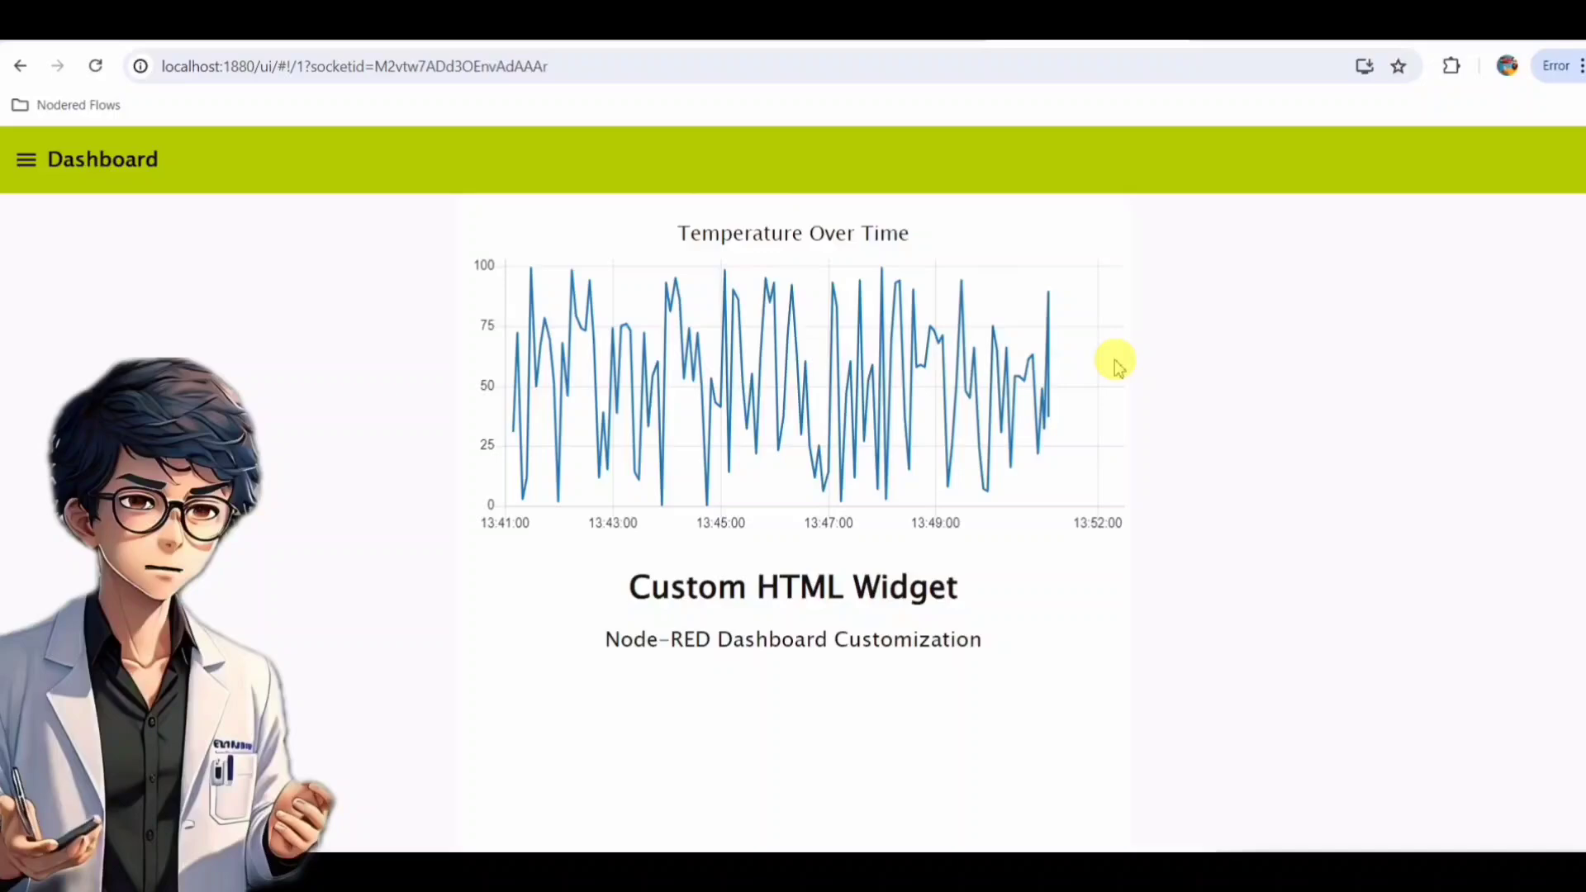